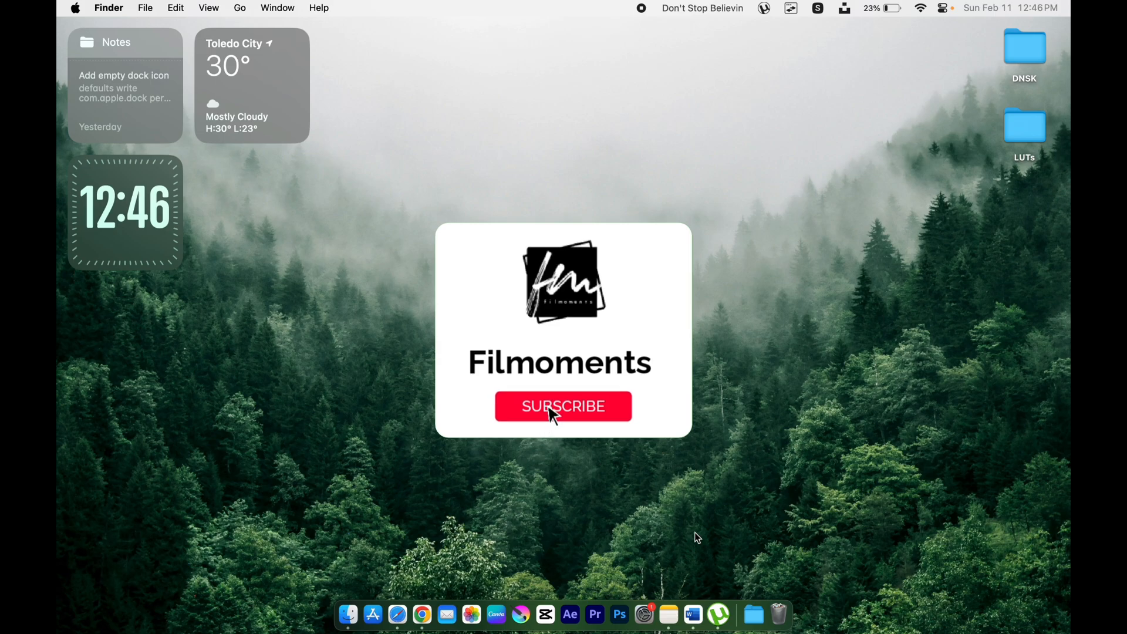
Step: Search "command x" in the App Store, install and launch Command X, then close the store
click(563, 406)
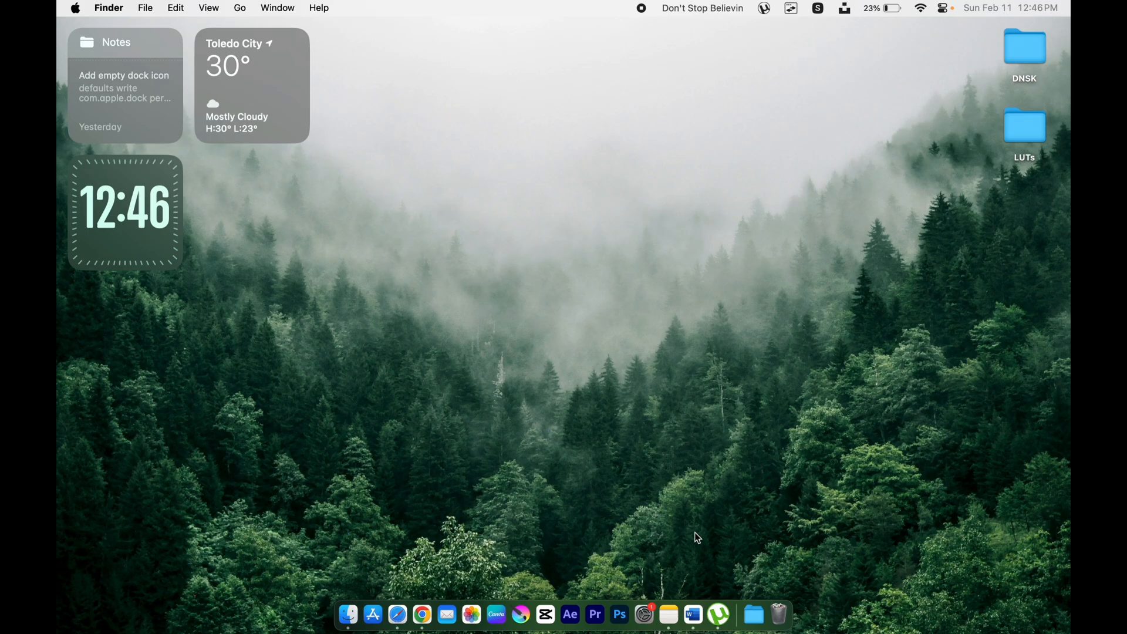
mouse_move(1012, 248)
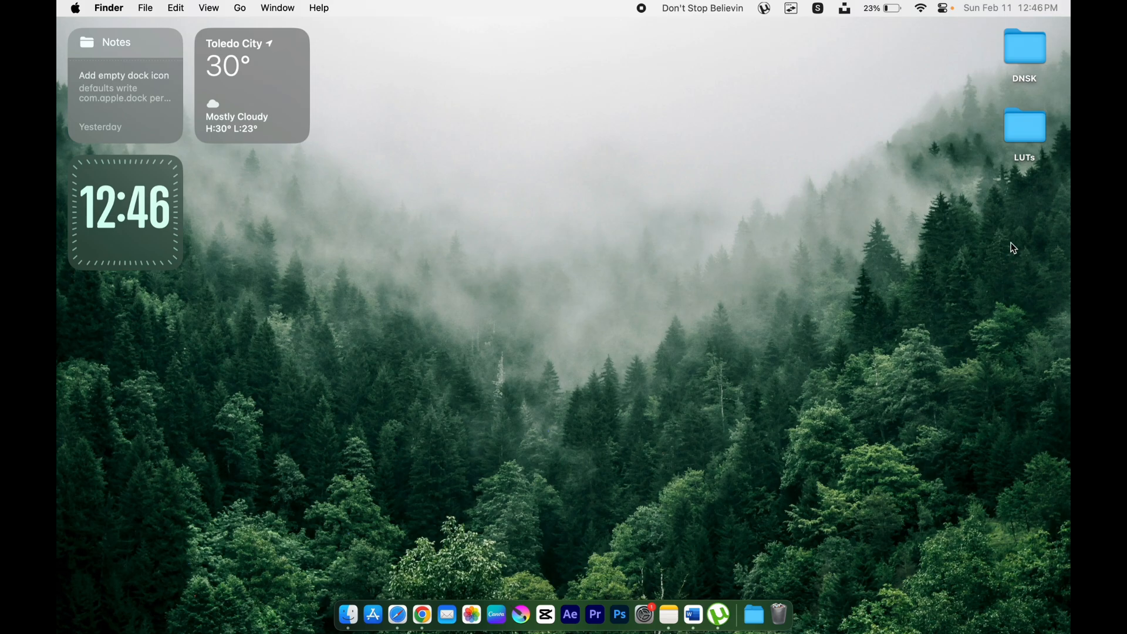
click(1024, 125)
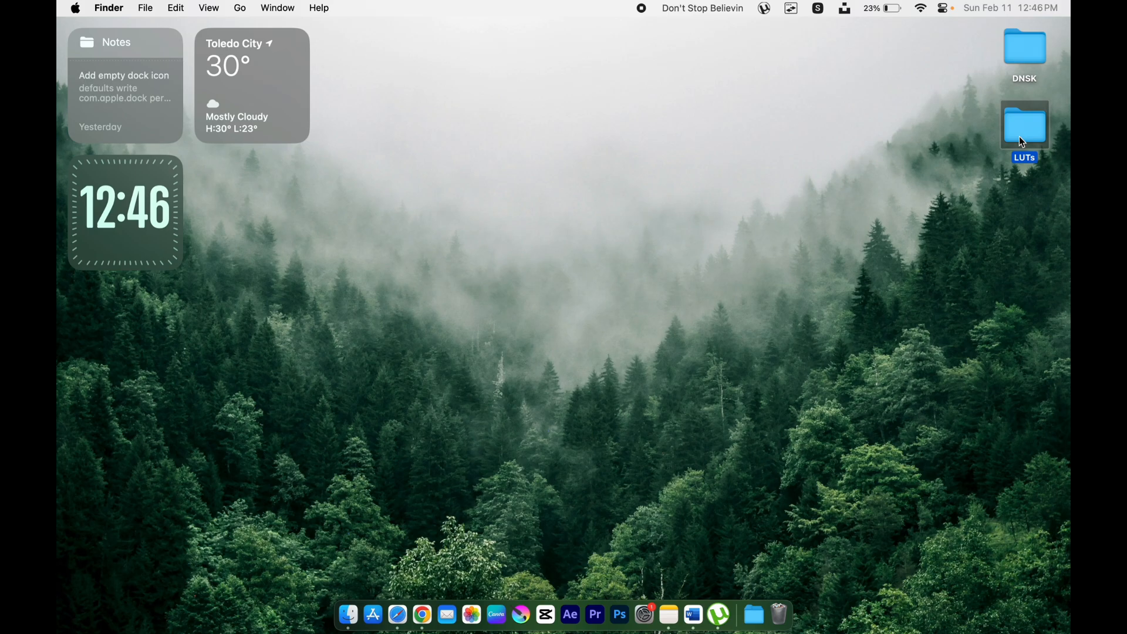
click(372, 614)
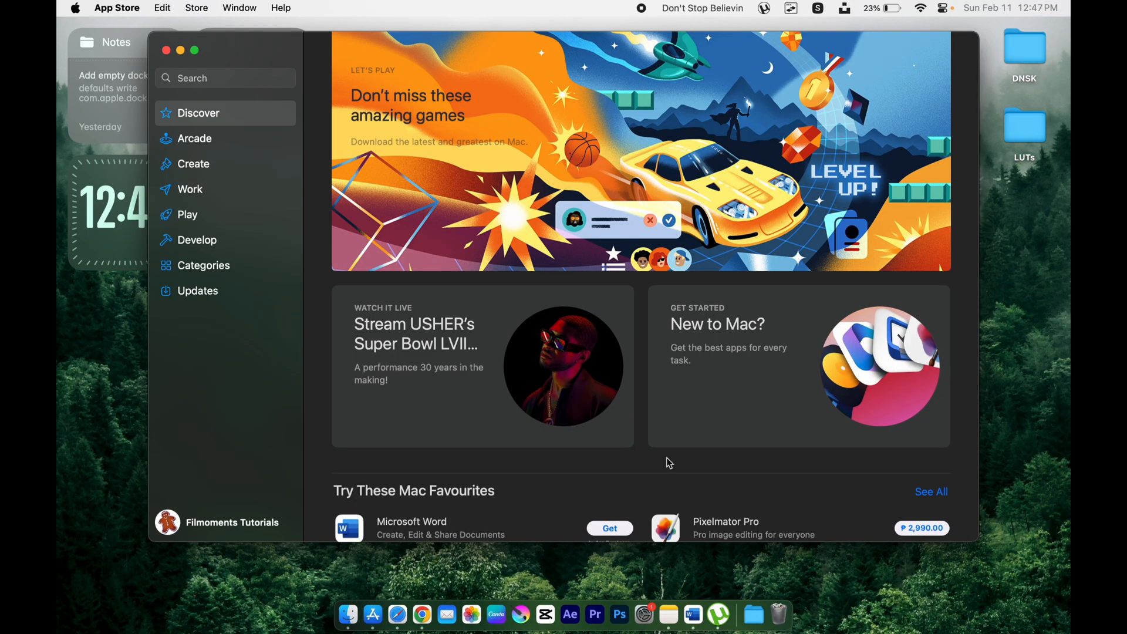
text(command x)
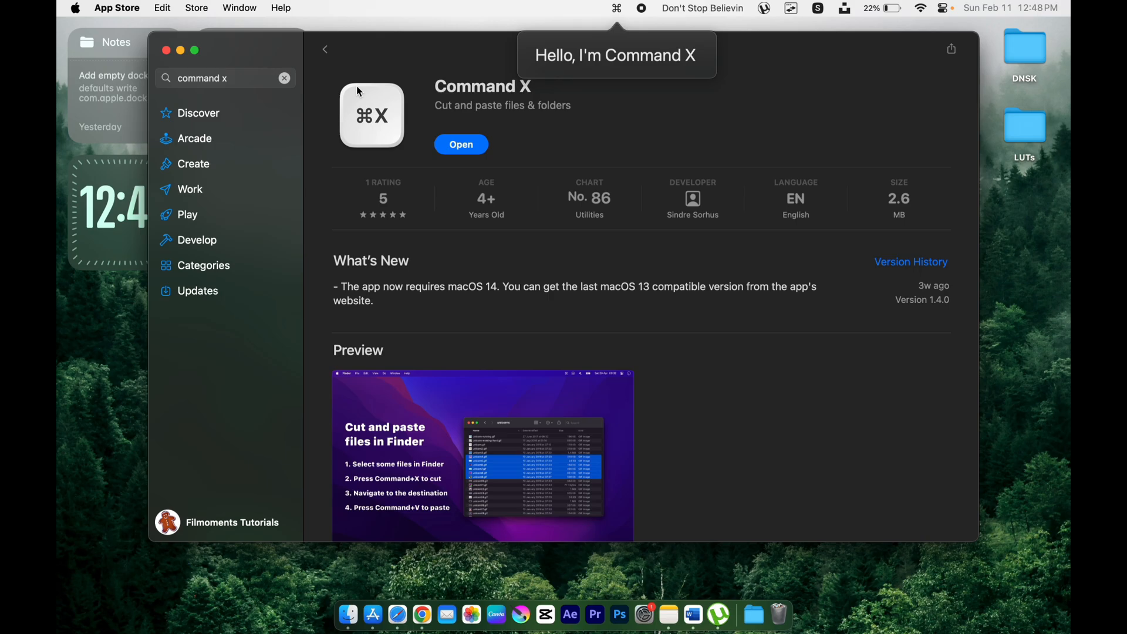
click(165, 49)
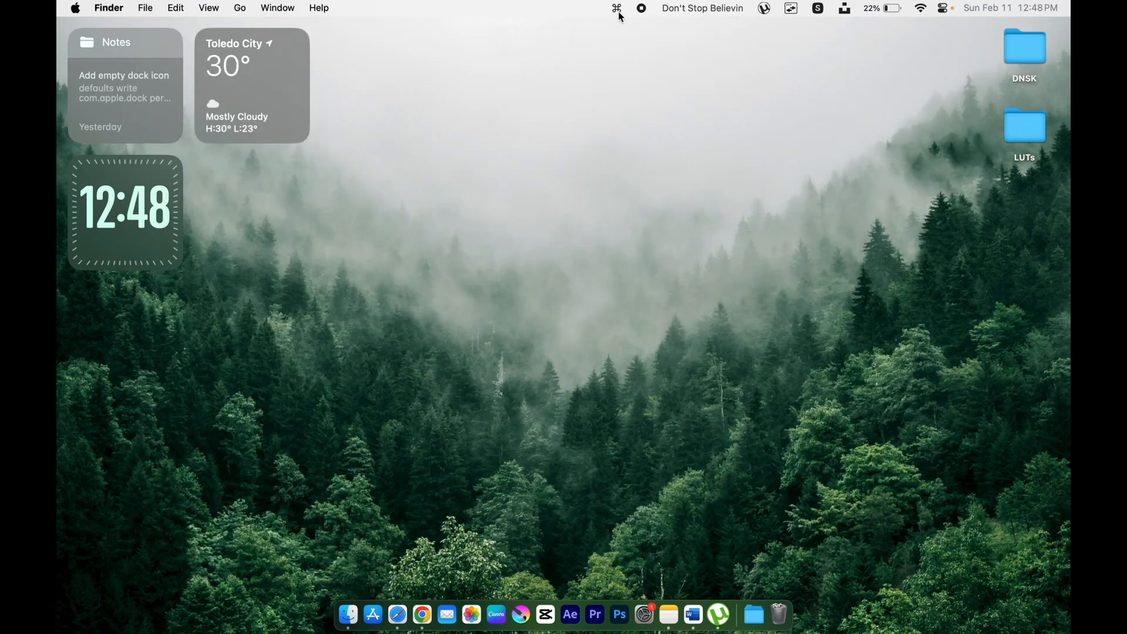
Step: Cut the LUTs folder with Command+X and select the DNSK folder as the destination
click(1024, 125)
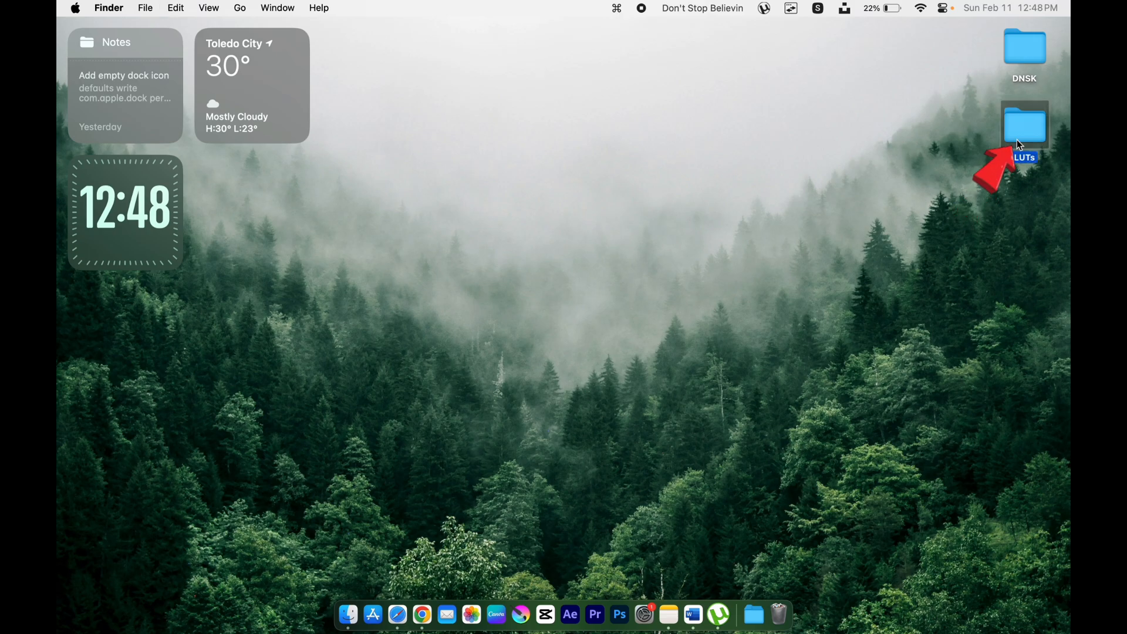
key(cmd+x)
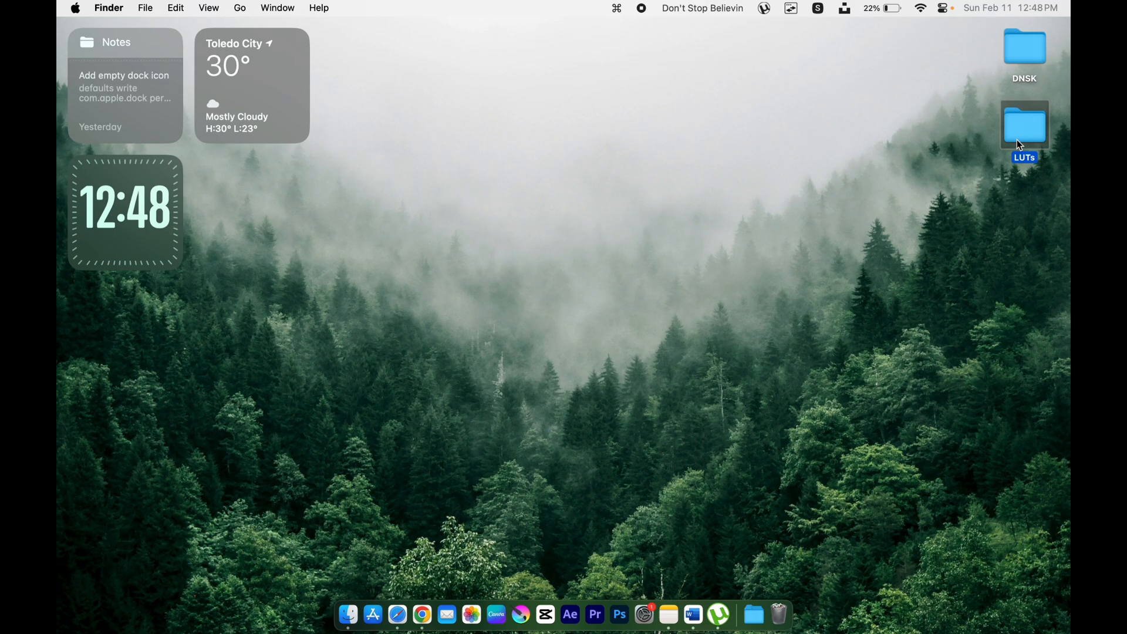
click(1024, 51)
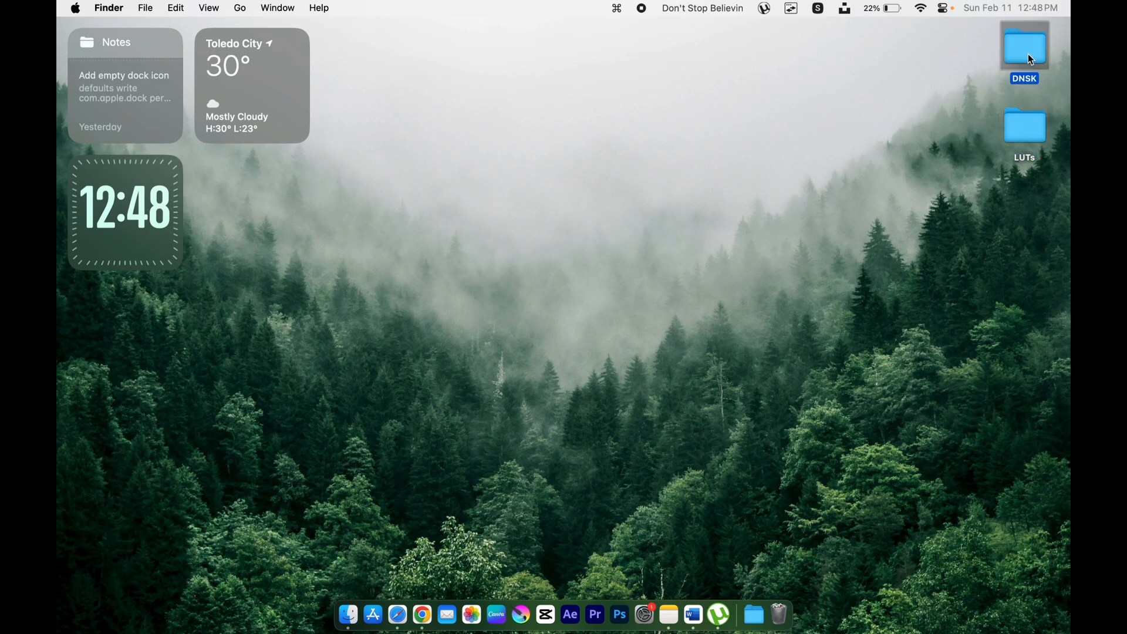
Step: Paste the LUTs folder into the opened DNSK folder and close its window
double_click(1024, 45)
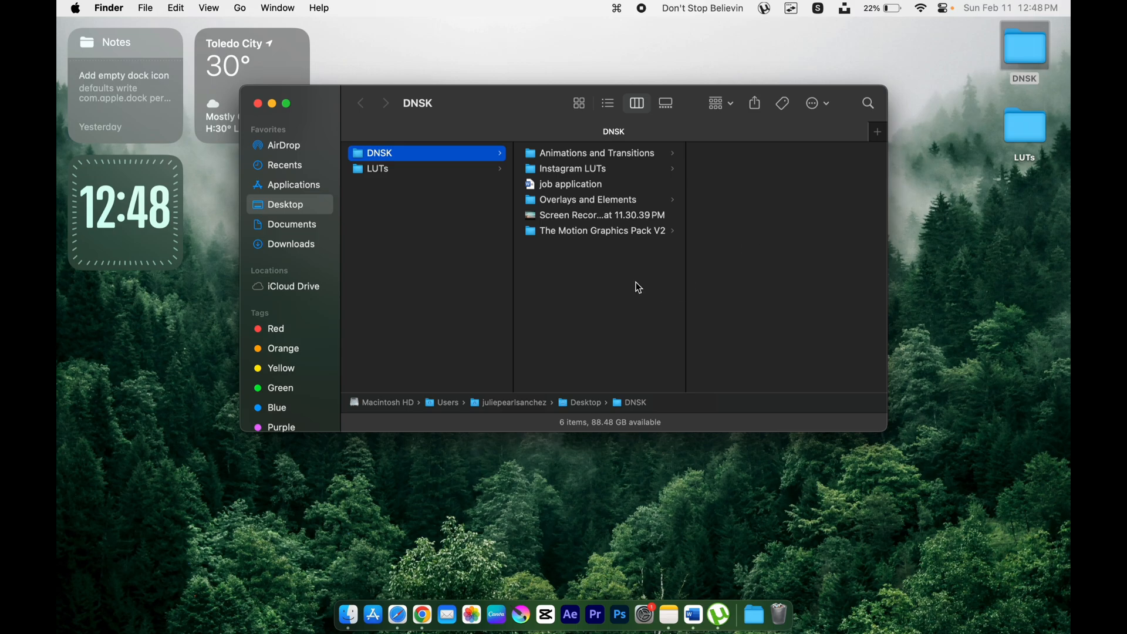
key(cmd+v)
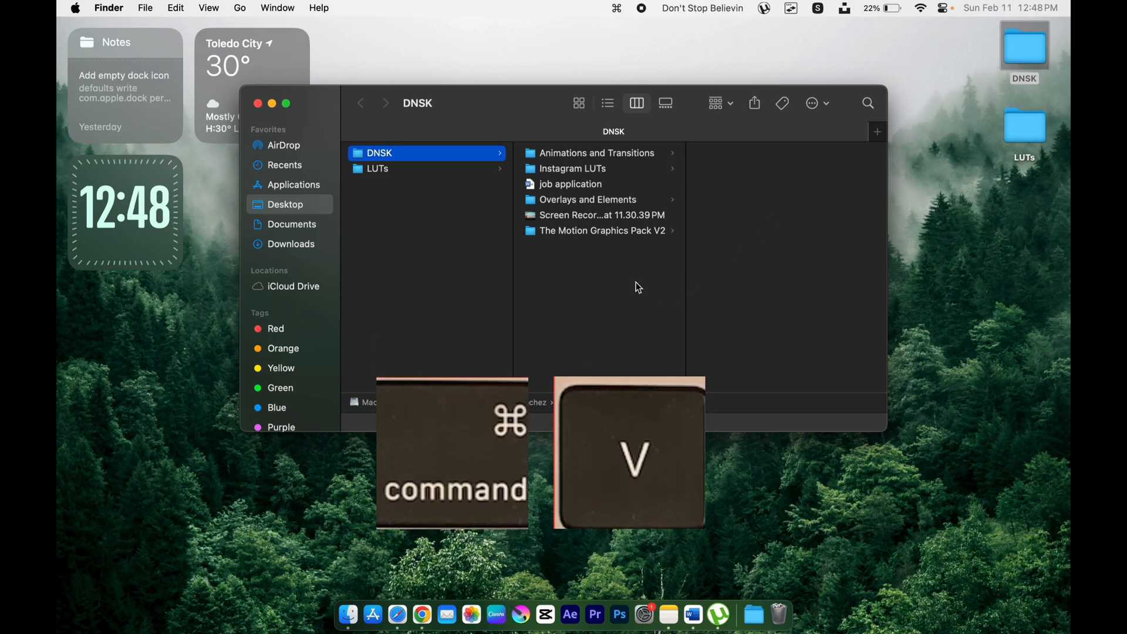
key(cmd+v)
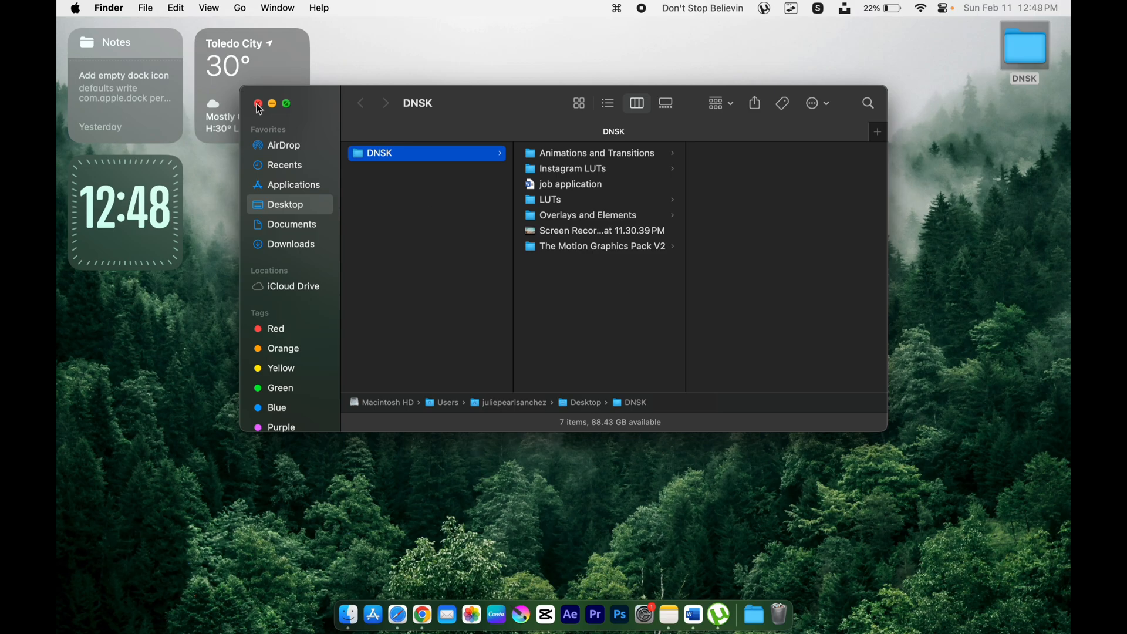
click(645, 613)
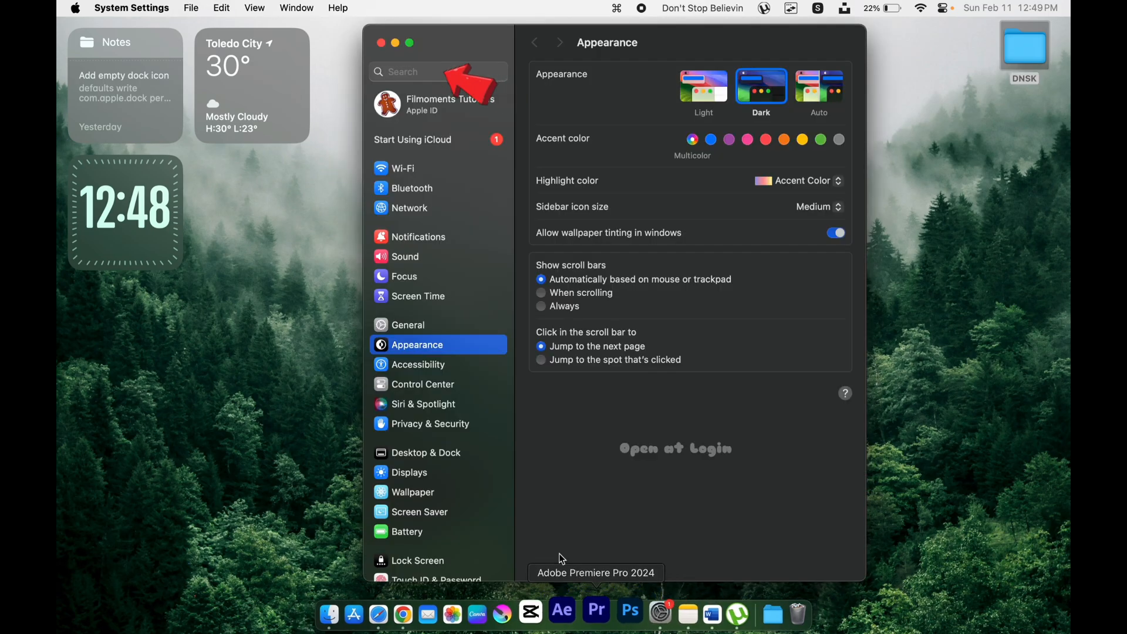
Step: Add Command X to the Open at Login items in System Settings and close the settings
text(open at)
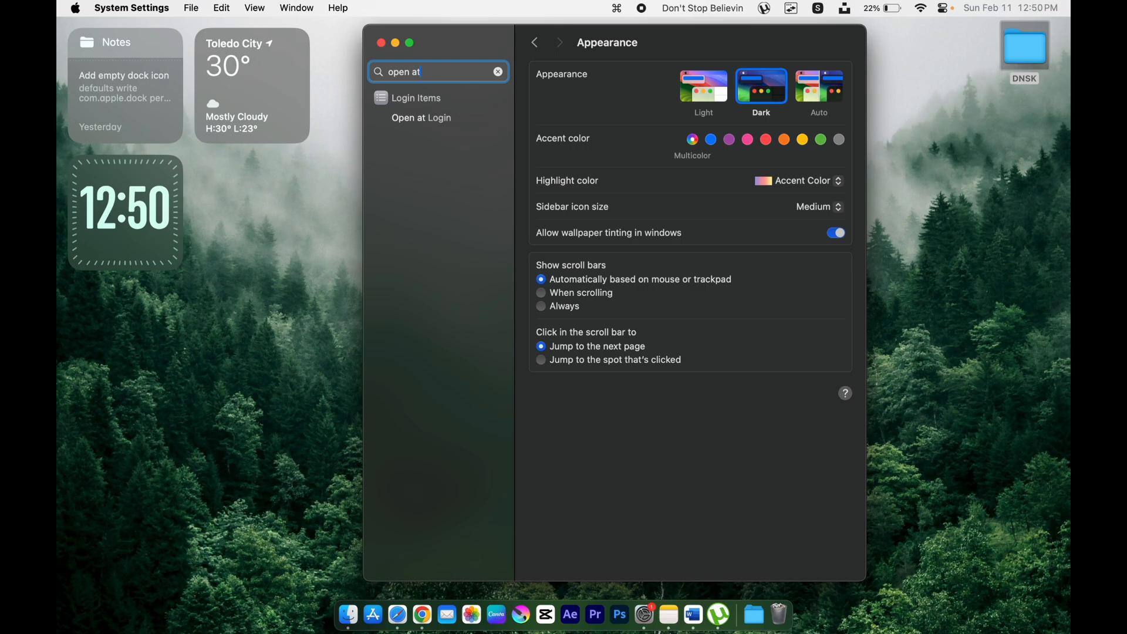
click(422, 117)
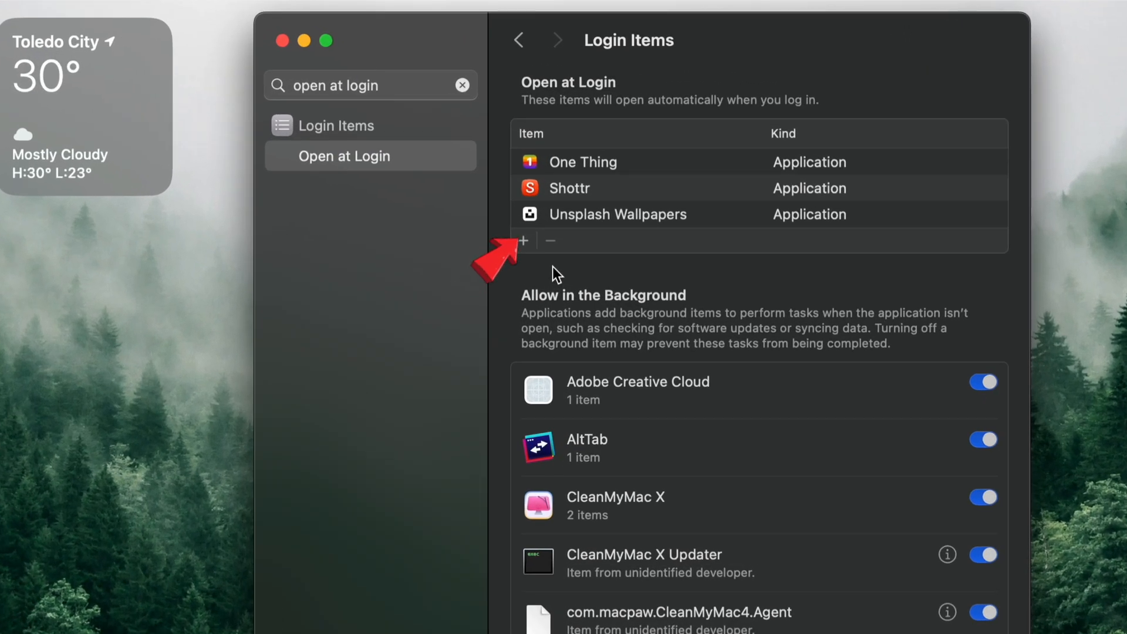
click(523, 240)
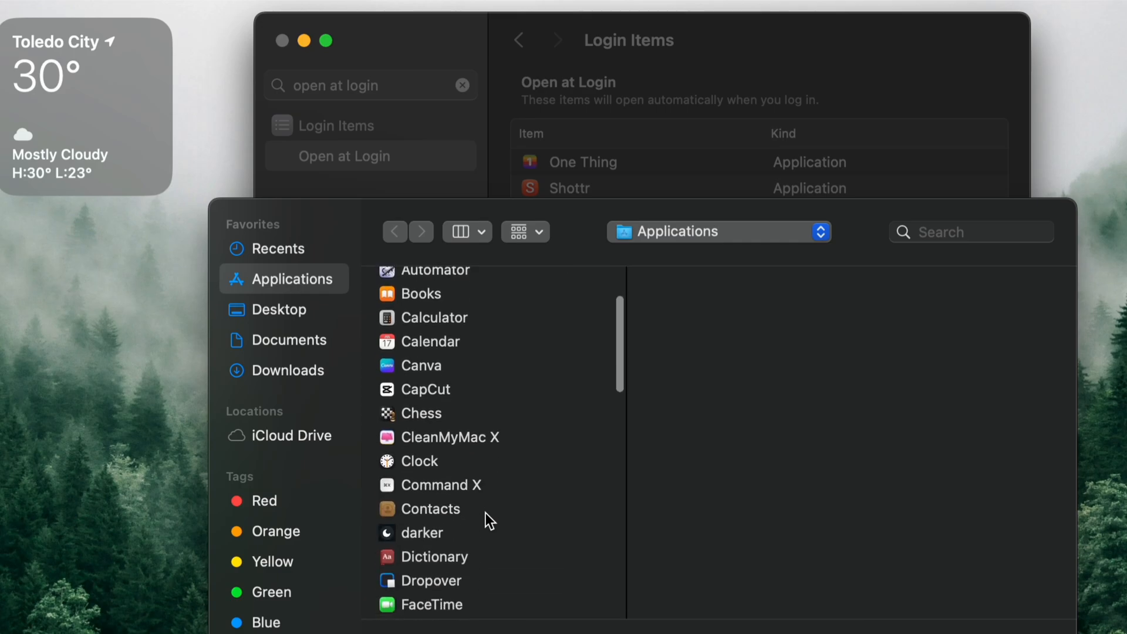
click(442, 485)
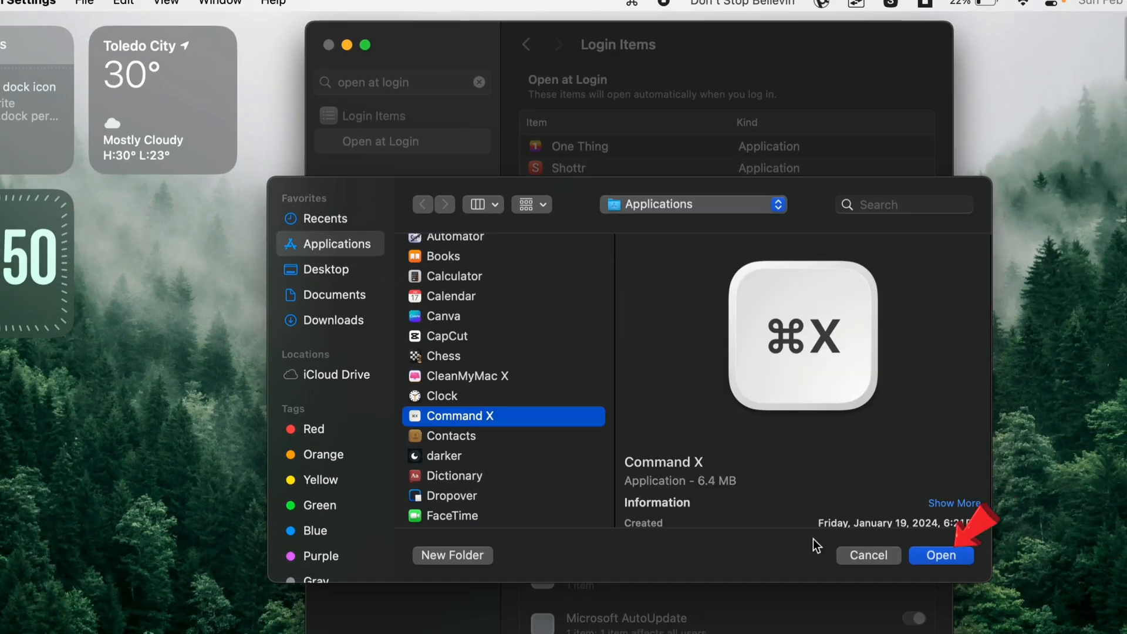
click(940, 555)
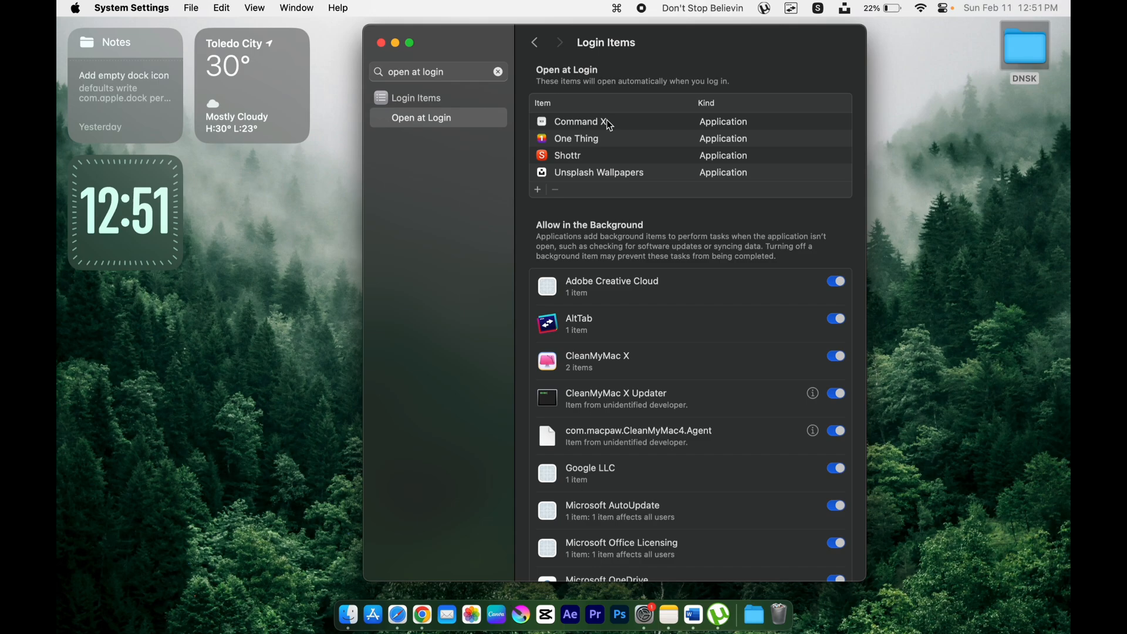
click(380, 42)
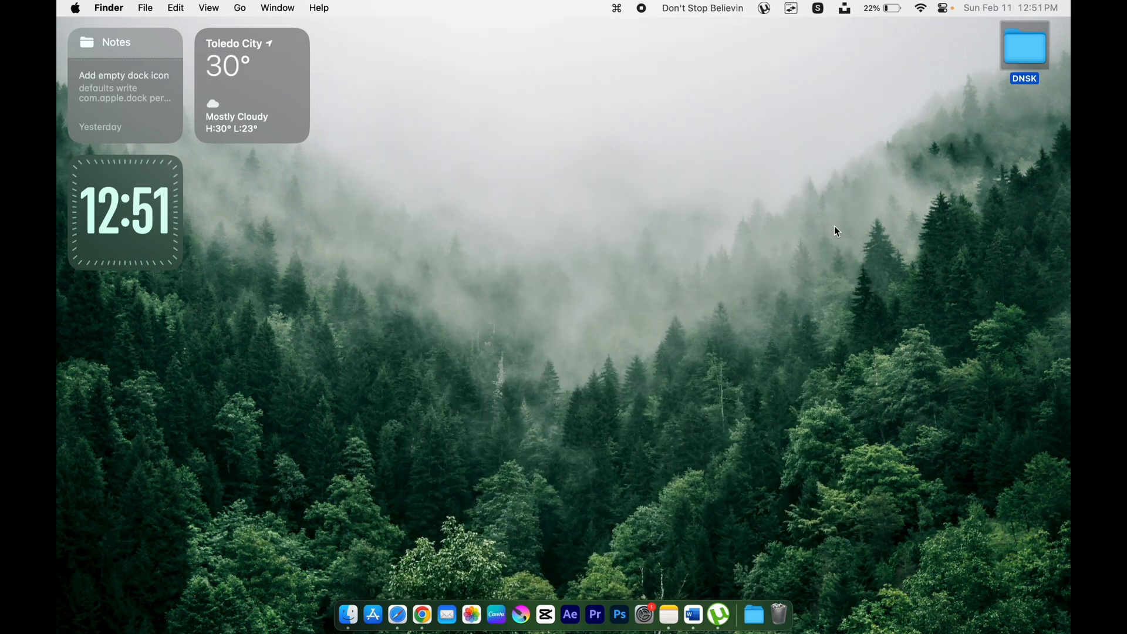